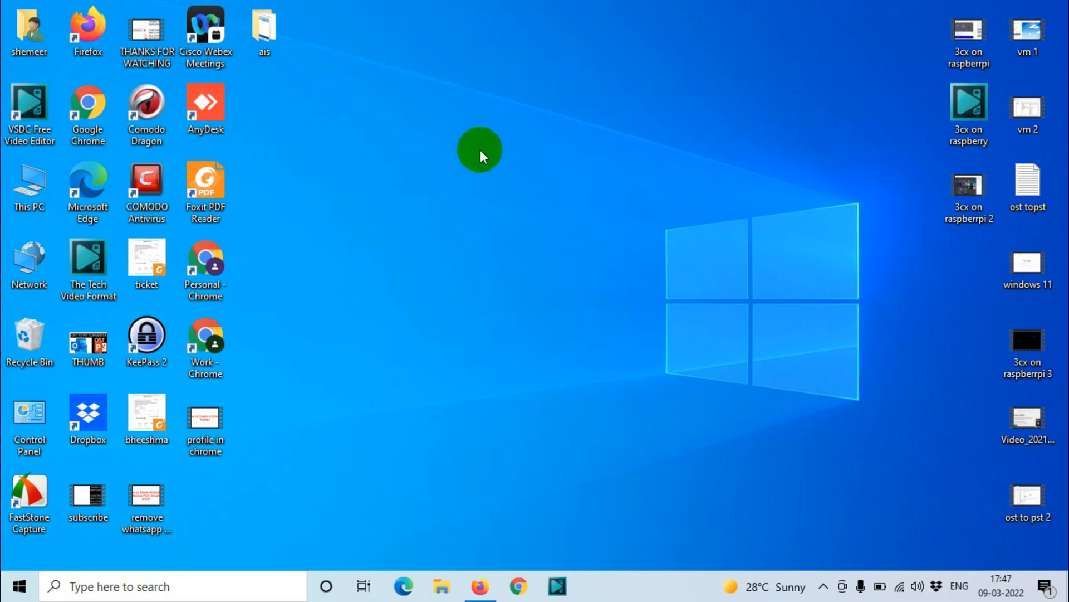
{"action": "mouse_move", "coordinate": [269, 294]}
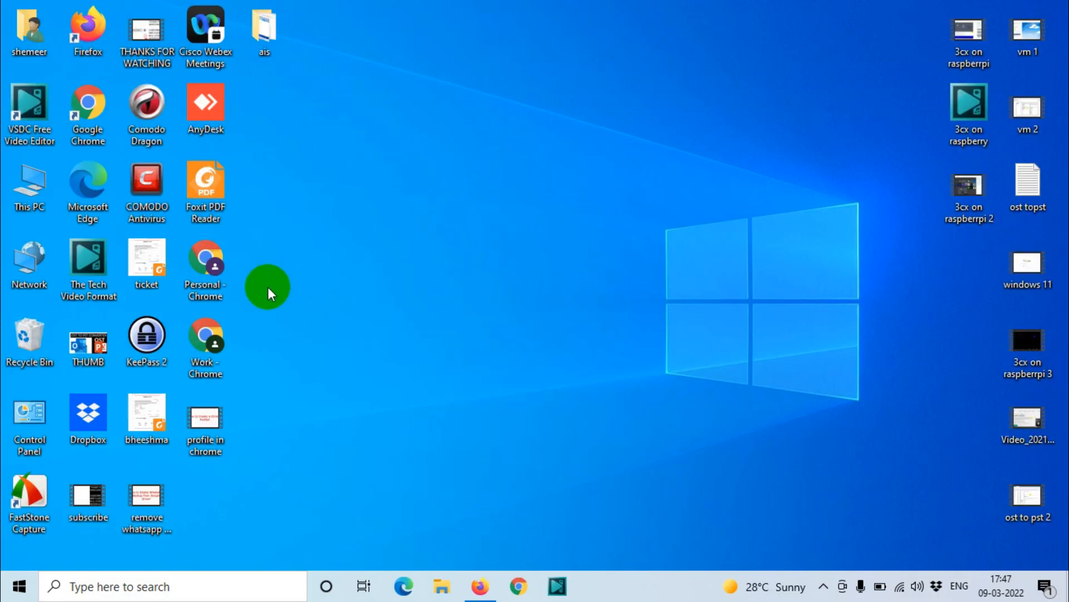
{"action": "mouse_move", "coordinate": [201, 353]}
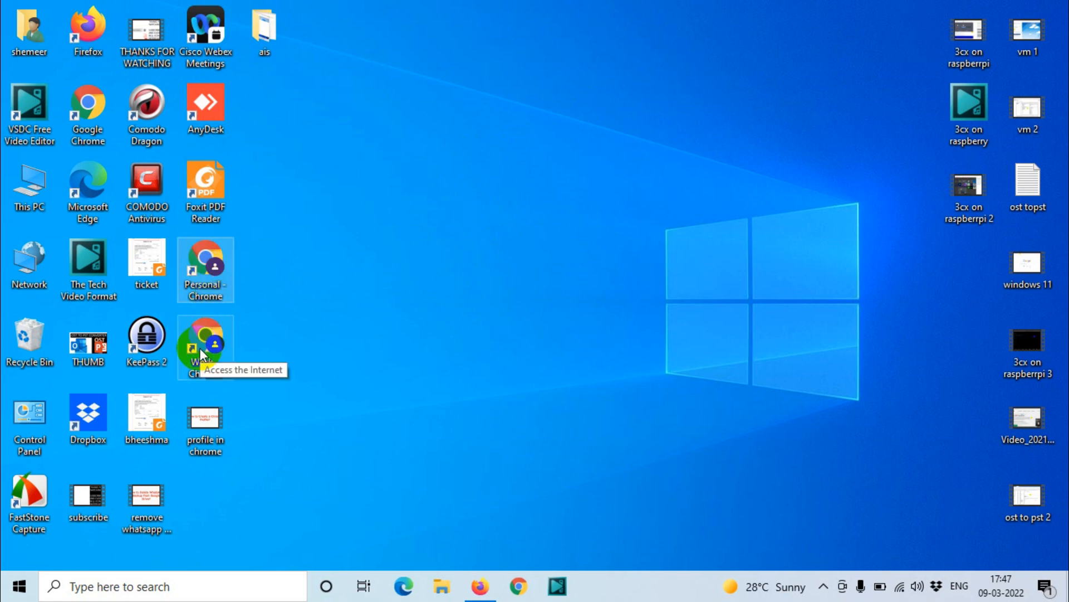
{"action": "mouse_move", "coordinate": [517, 139]}
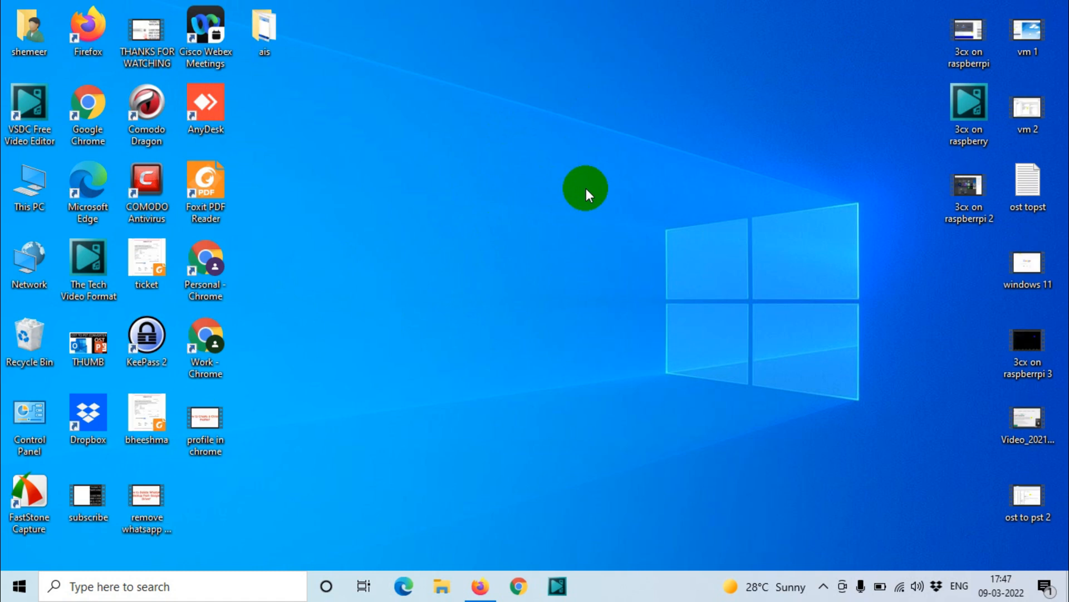
{"action": "mouse_move", "coordinate": [561, 358]}
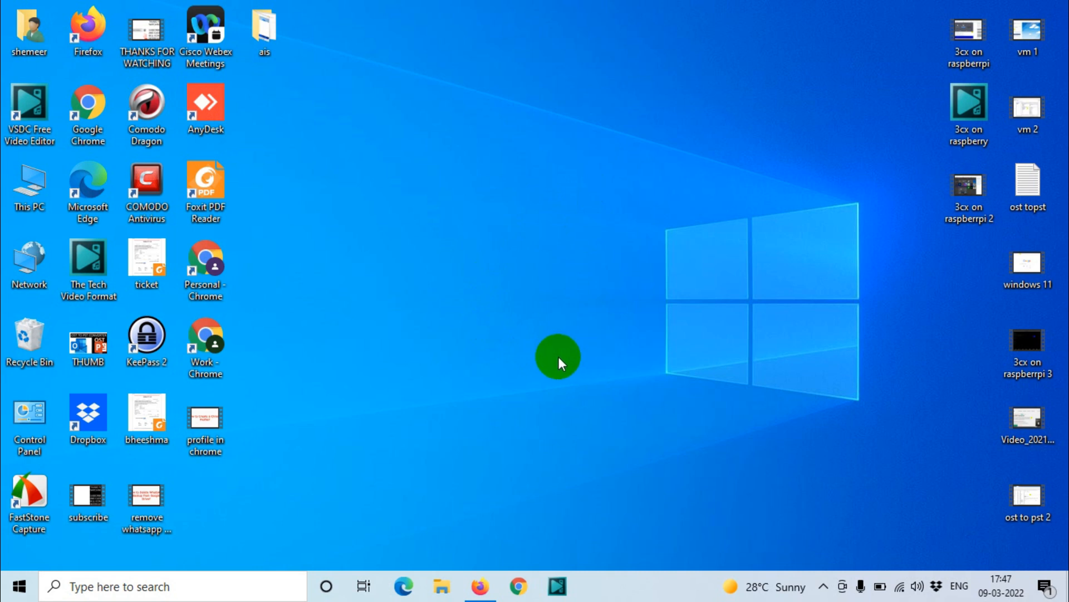
{"action": "mouse_move", "coordinate": [561, 323]}
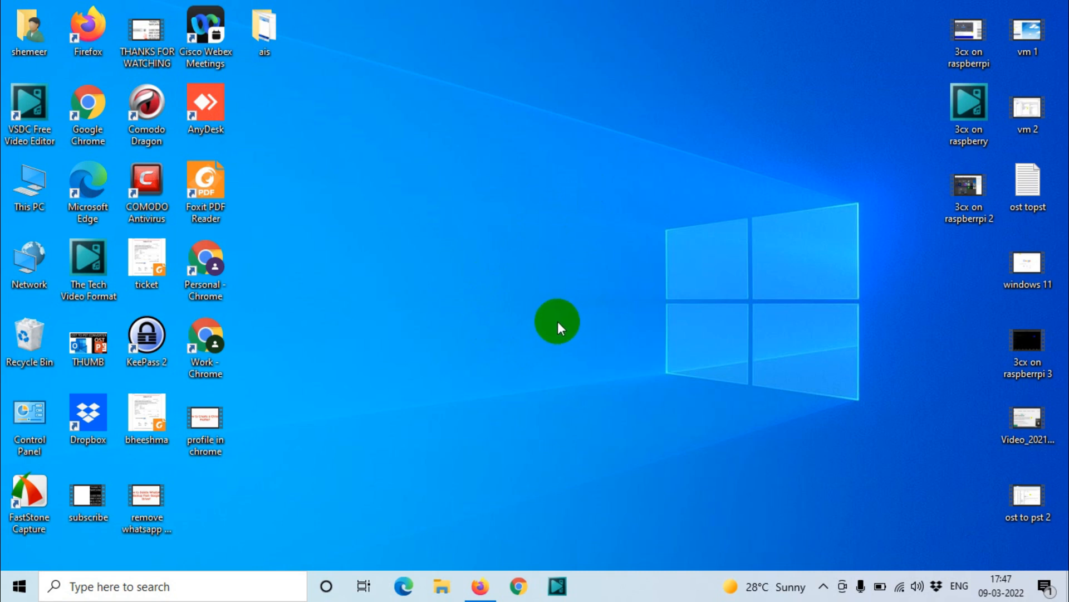
{"action": "mouse_move", "coordinate": [513, 586]}
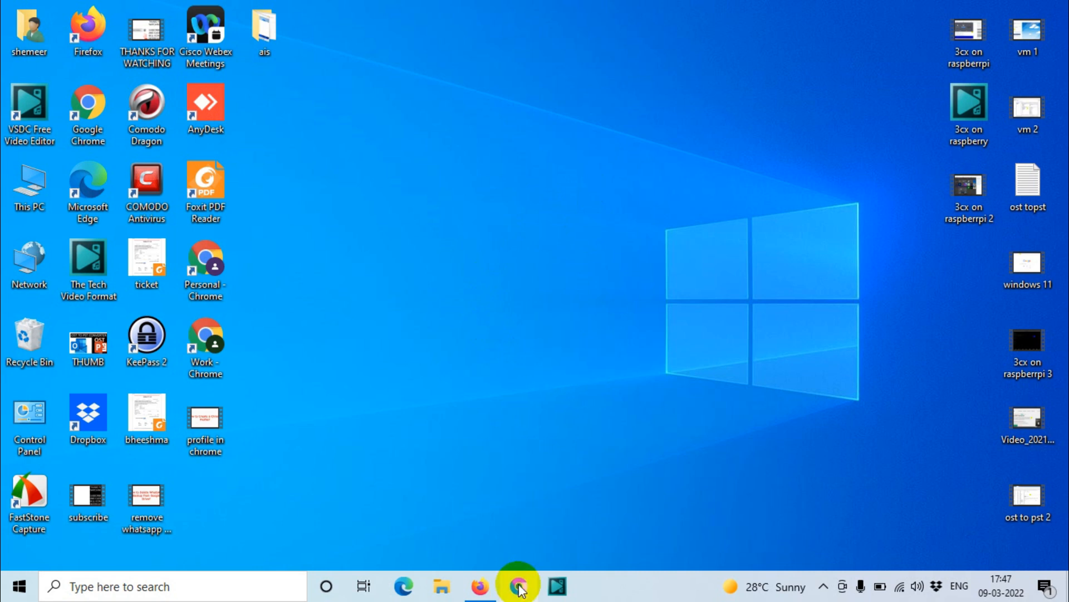
{"action": "mouse_move", "coordinate": [516, 587]}
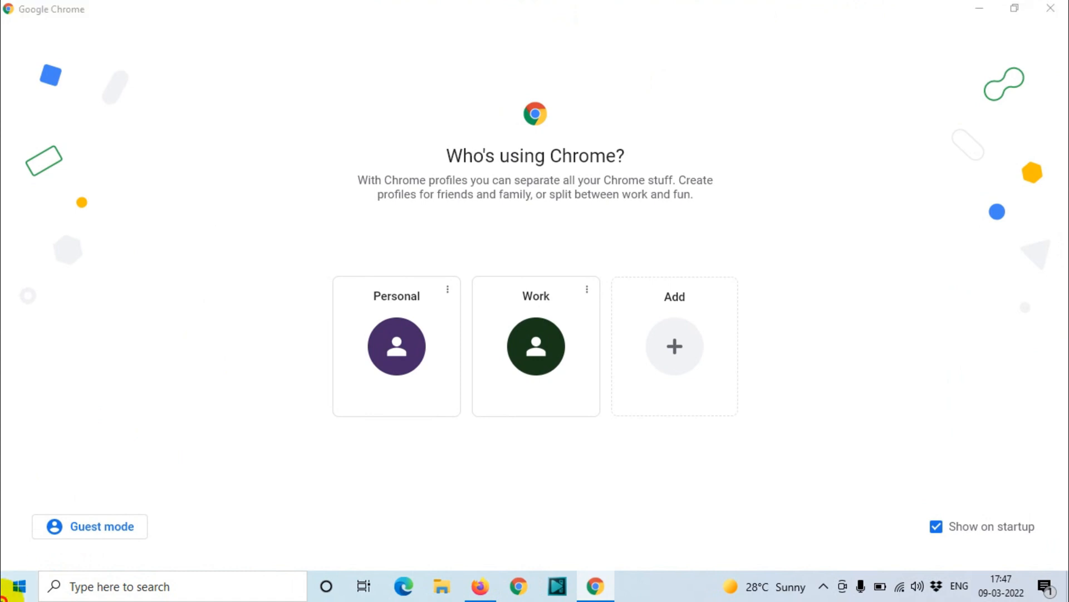
From the profile picker, open Edit on the Work profile card's menu
{"action": "type", "text": "ch"}
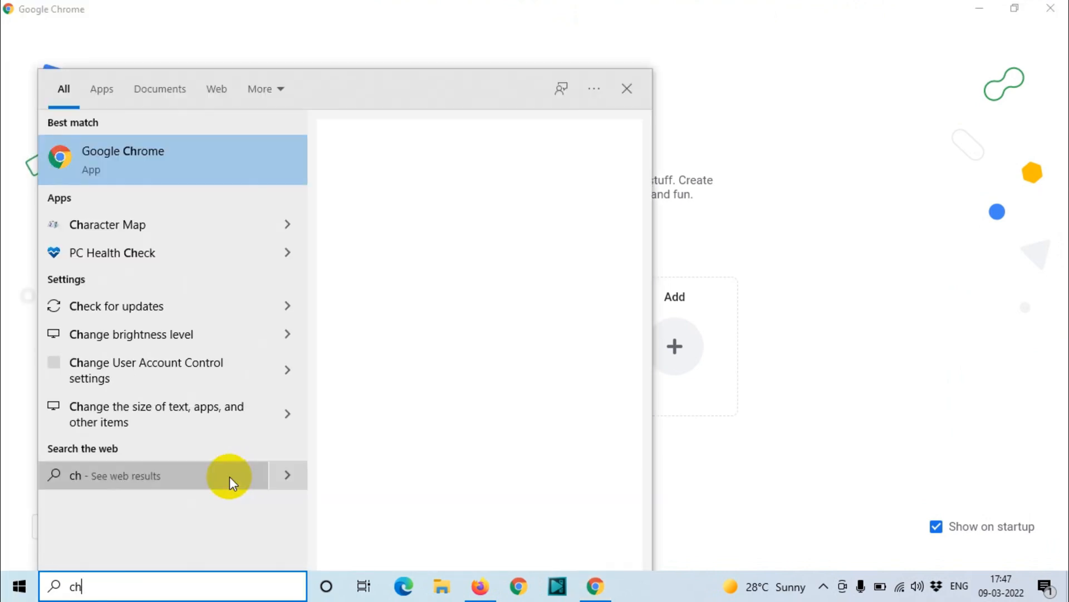
{"action": "left_click", "coordinate": [123, 159]}
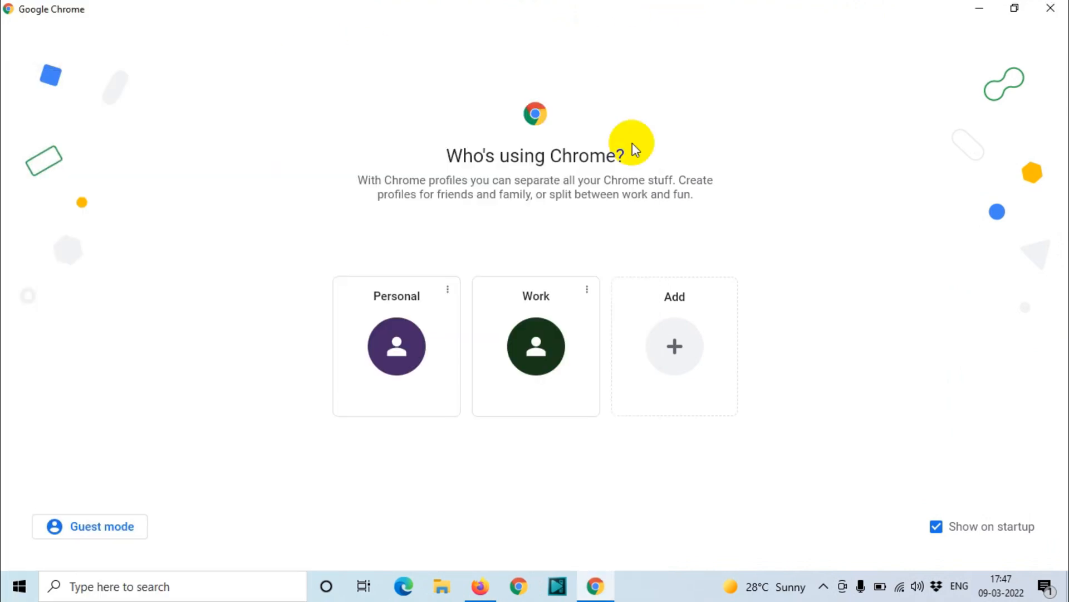
{"action": "mouse_move", "coordinate": [610, 577]}
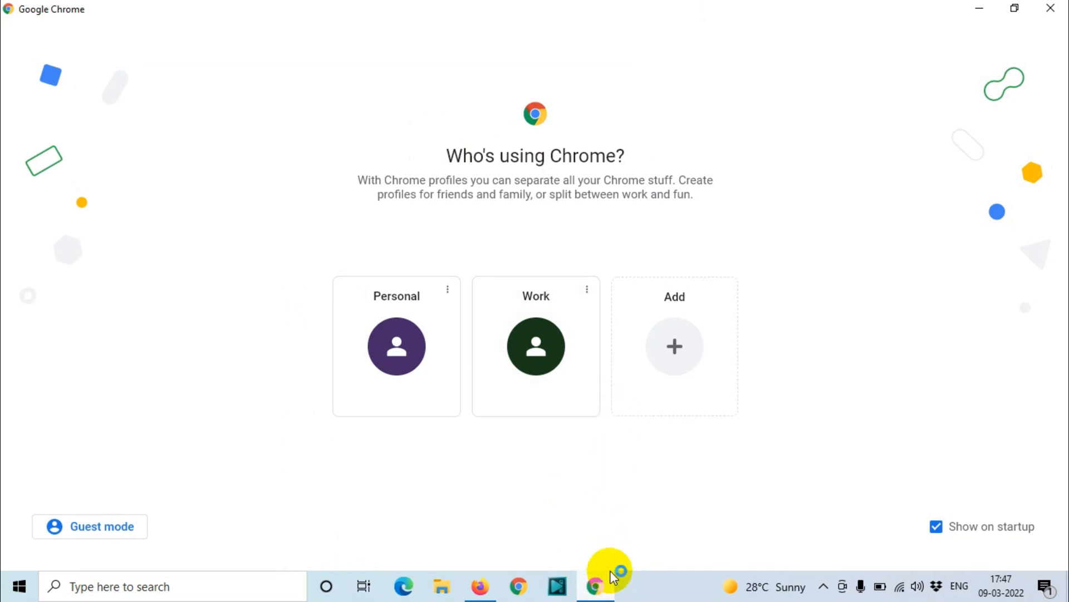
{"action": "mouse_move", "coordinate": [603, 253]}
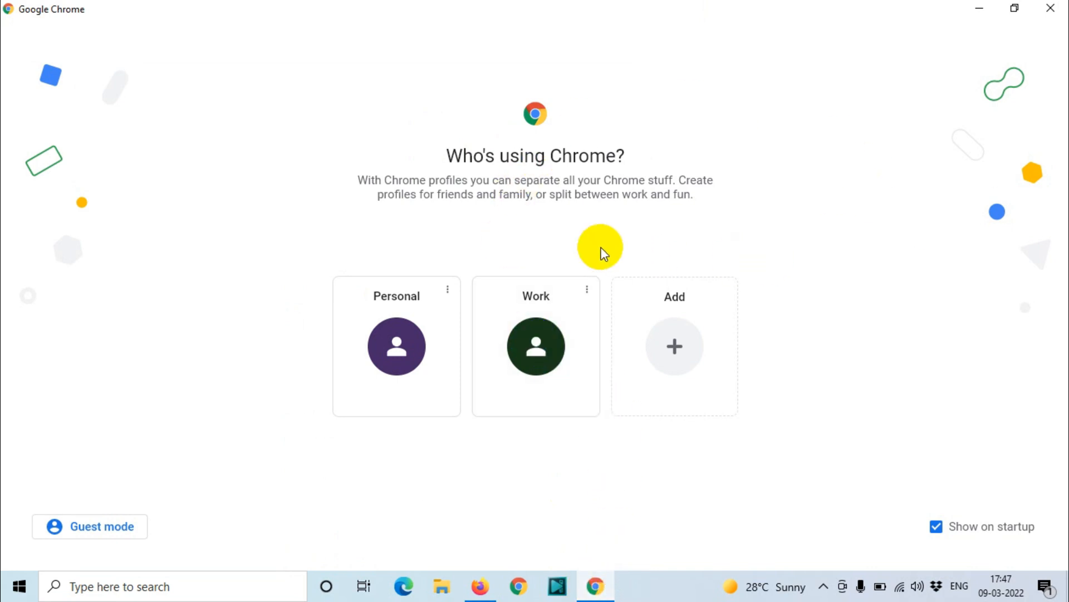
{"action": "mouse_move", "coordinate": [447, 156]}
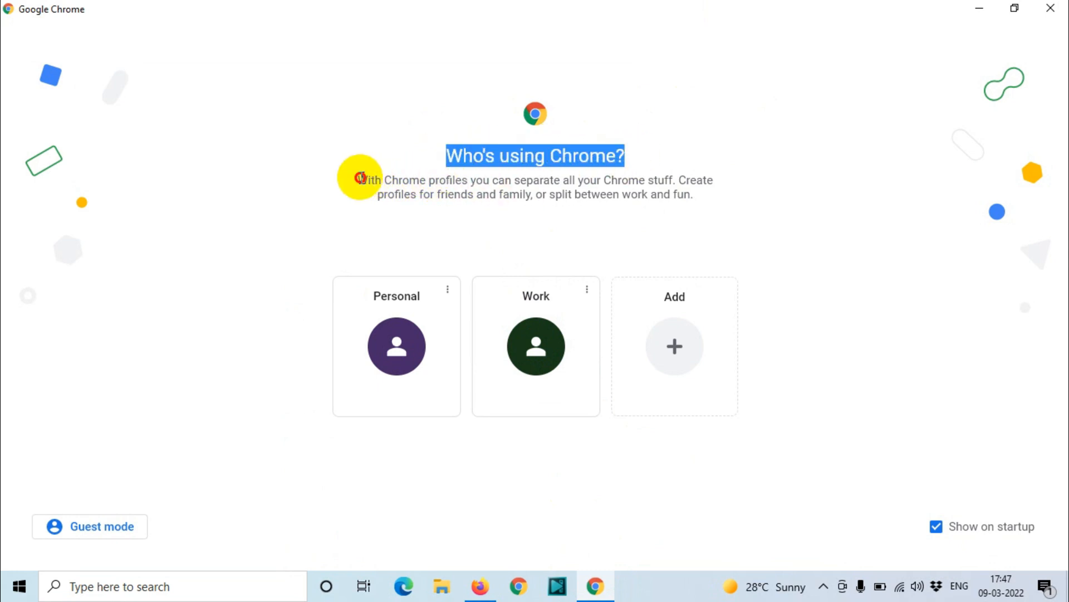
{"action": "left_click_drag", "start_coordinate": [358, 180], "coordinate": [693, 194]}
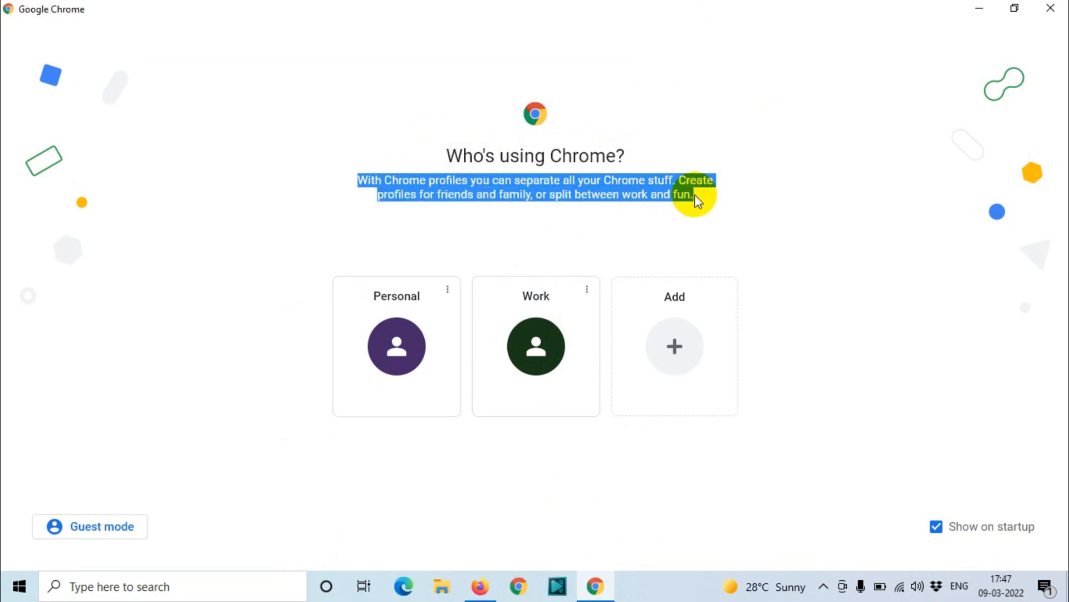
{"action": "mouse_move", "coordinate": [717, 194]}
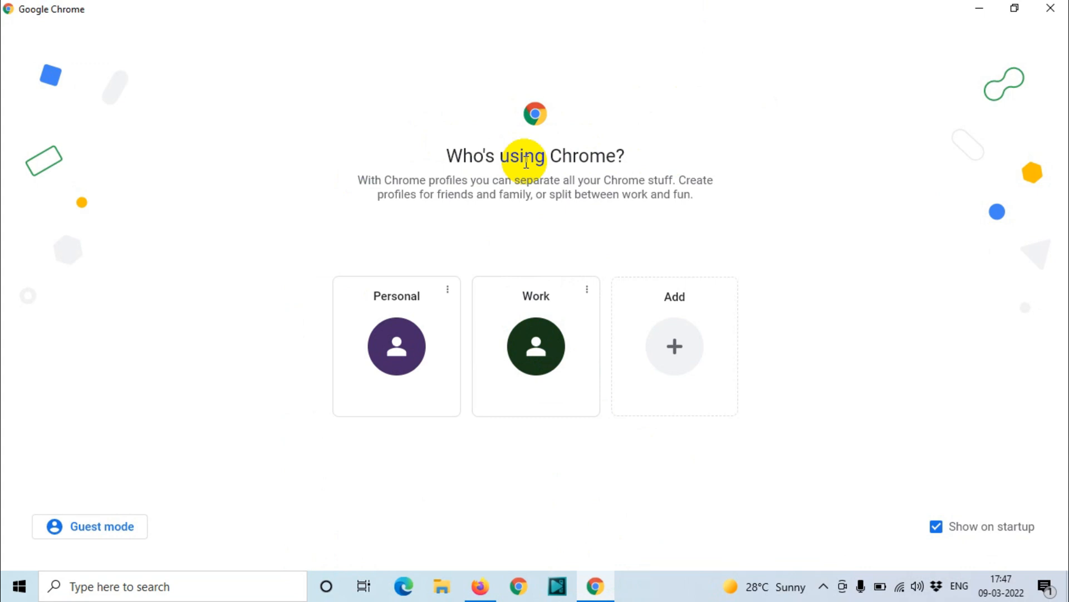
{"action": "mouse_move", "coordinate": [656, 168]}
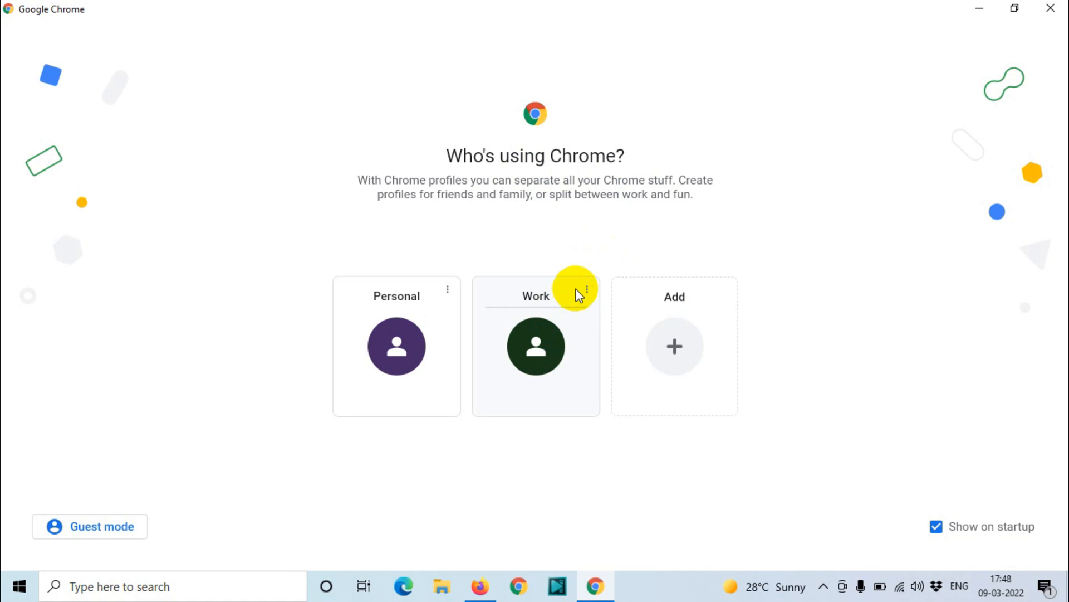
{"action": "mouse_move", "coordinate": [663, 177]}
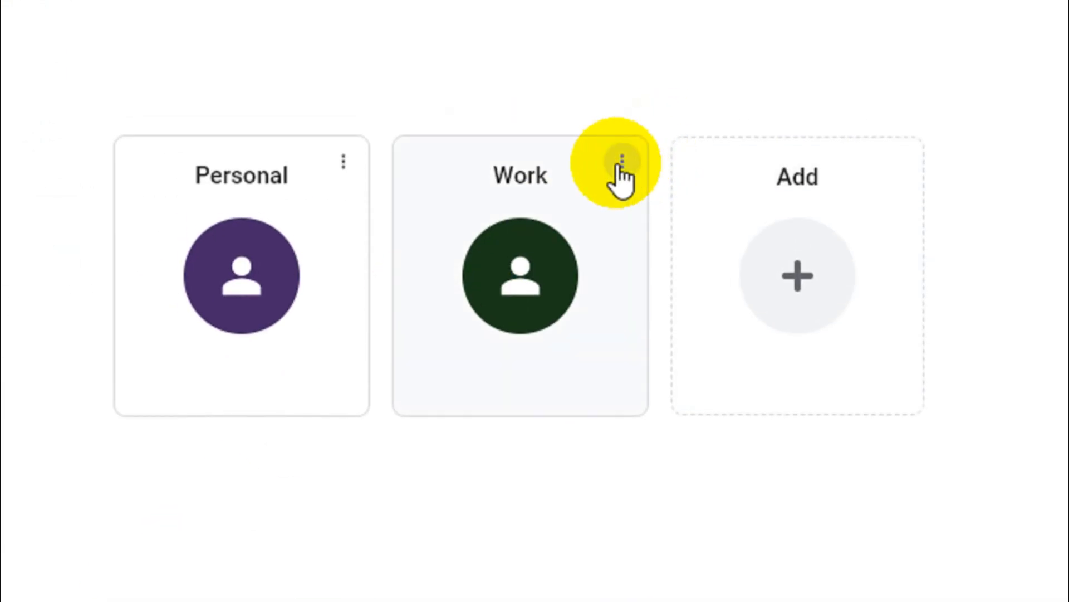
{"action": "left_click", "coordinate": [623, 165]}
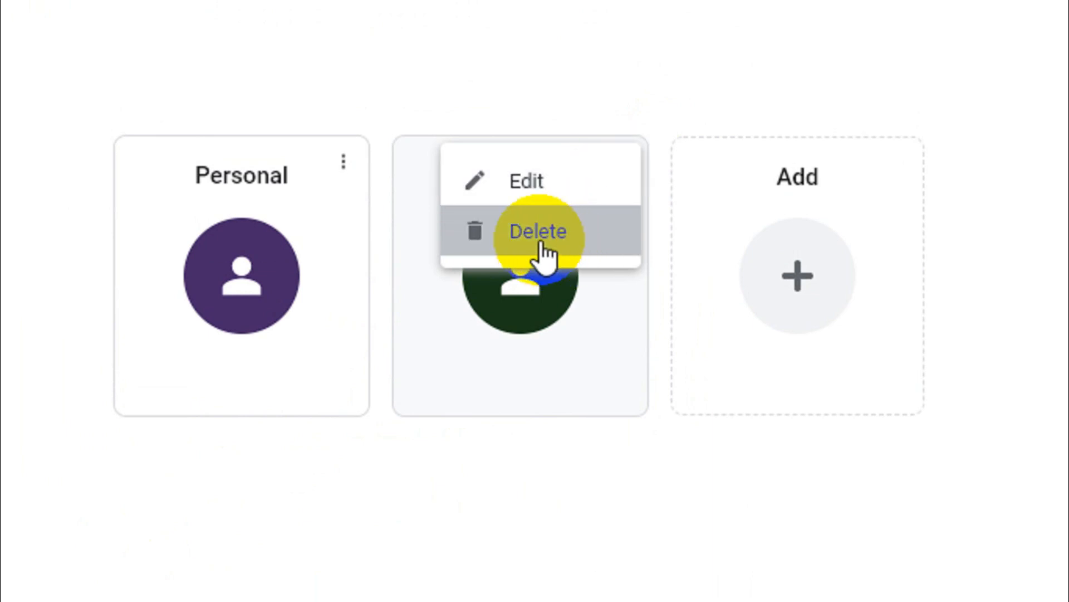
{"action": "mouse_move", "coordinate": [530, 184]}
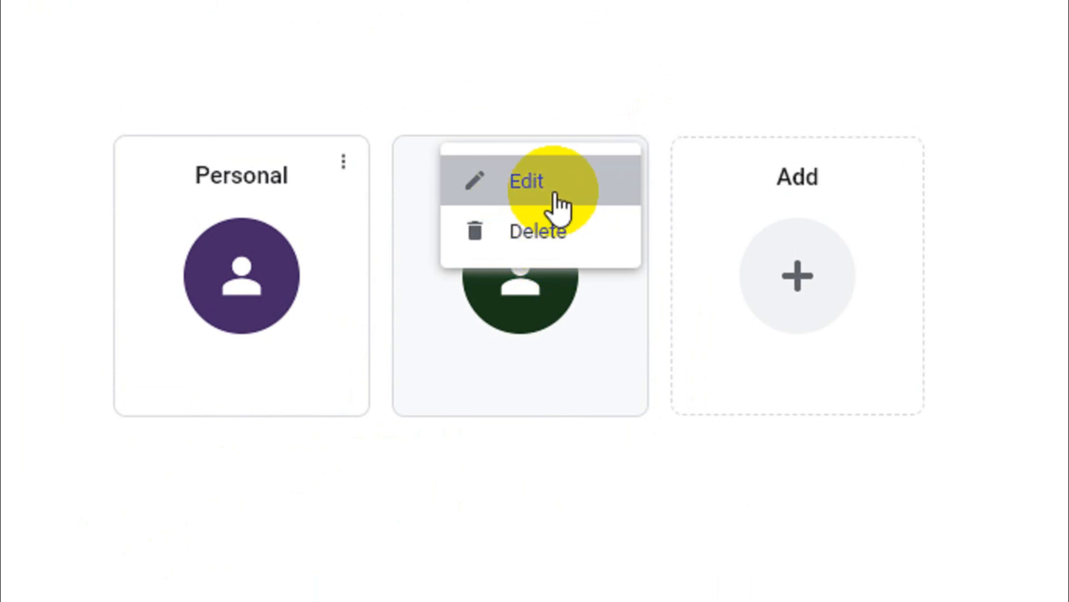
{"action": "left_click", "coordinate": [527, 181]}
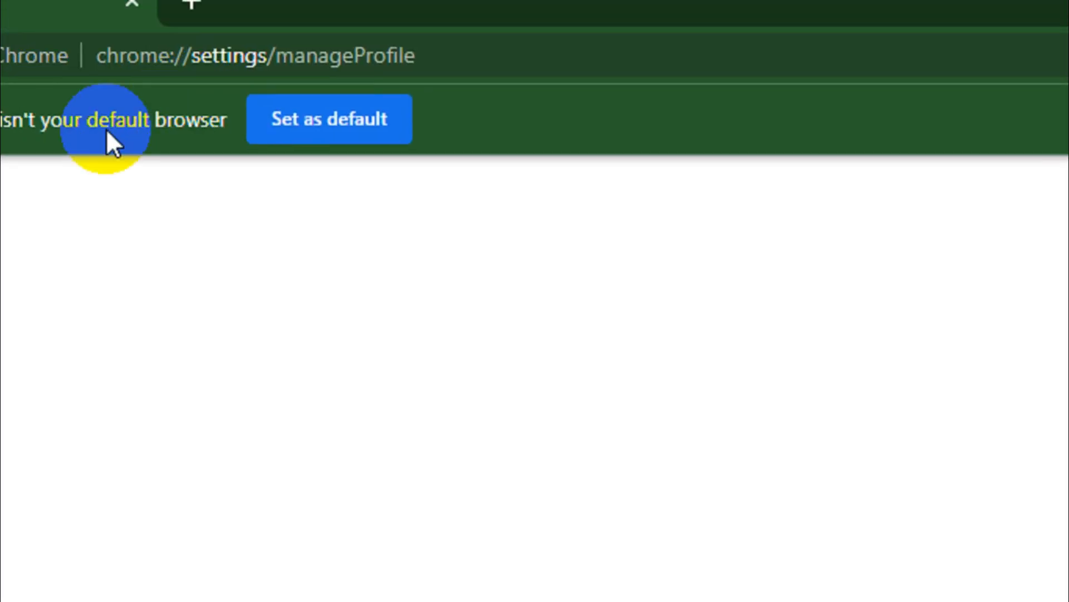
Scroll through the Work profile's themes, avatars and desktop-shortcut option, then close the window
{"action": "scroll", "scroll_direction": "down", "scroll_amount": 3}
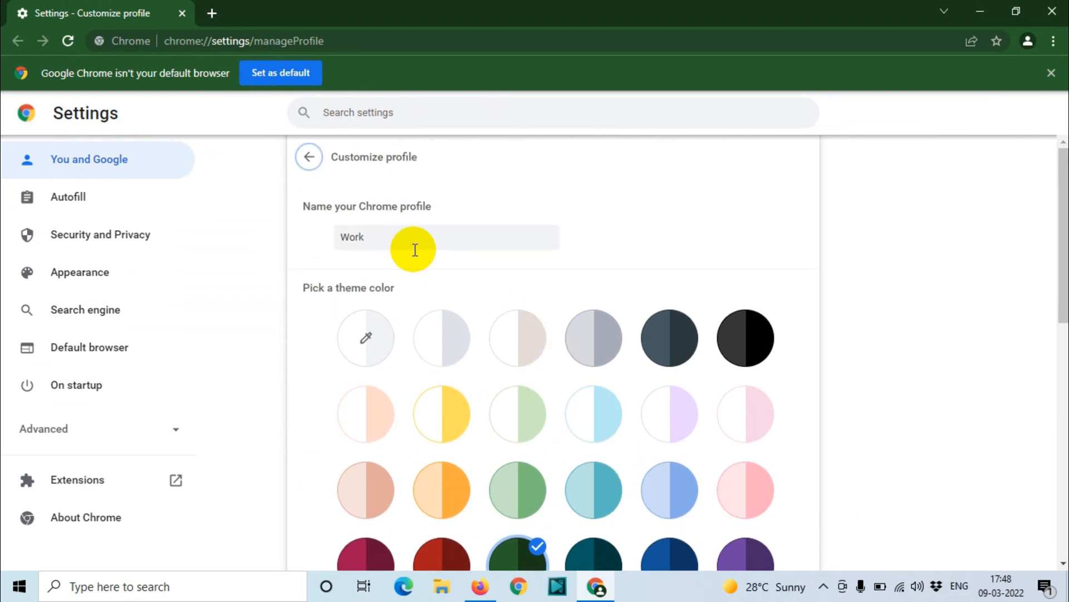
{"action": "scroll", "scroll_direction": "down", "scroll_amount": 3}
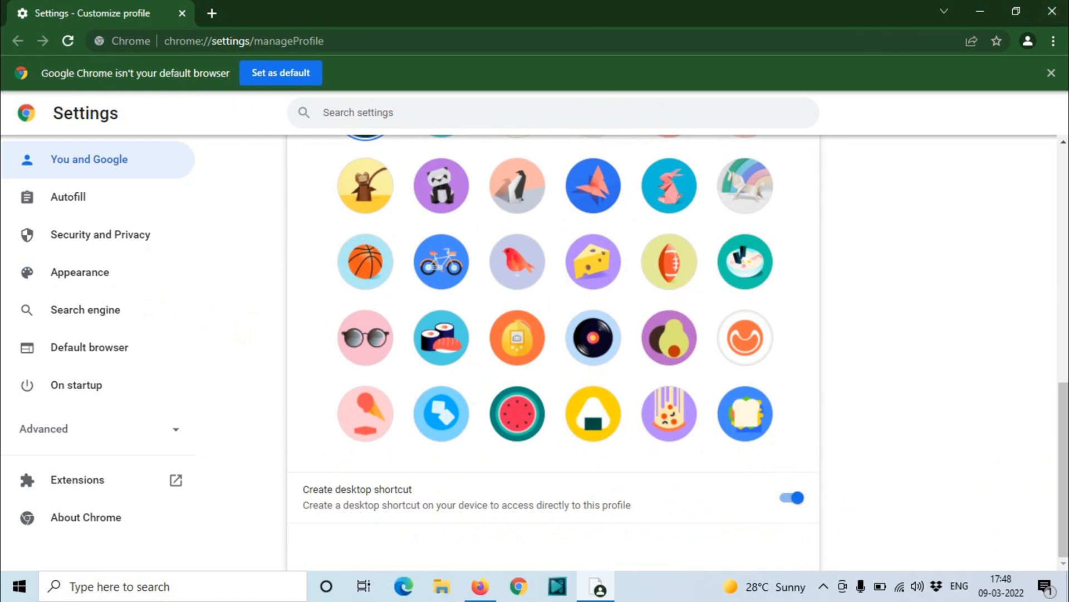
{"action": "left_click", "coordinate": [1013, 10]}
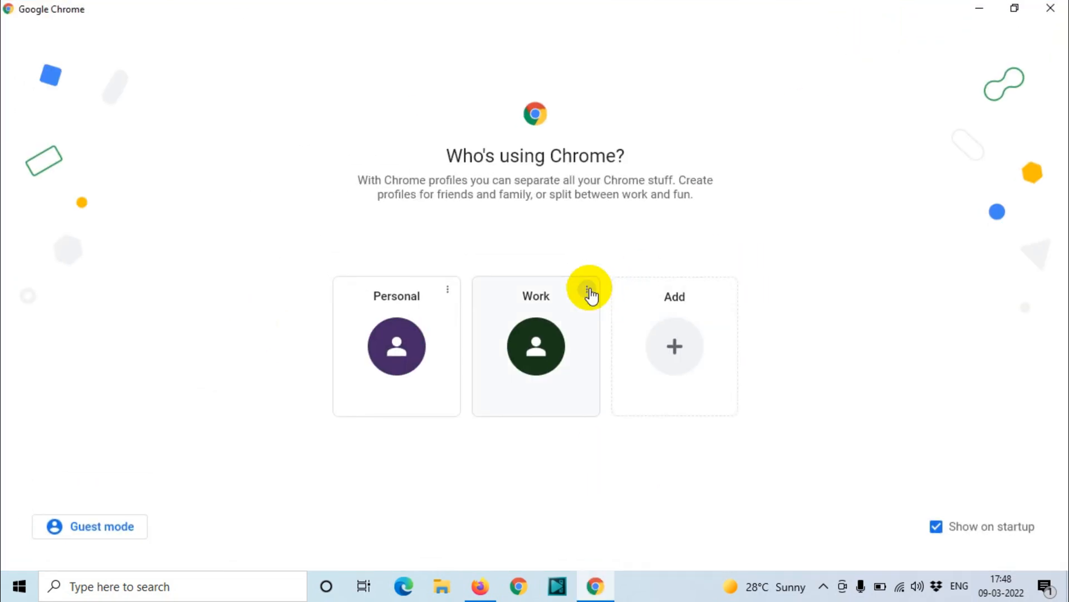
Choose Delete from the Work profile card's menu on the profile picker
{"action": "left_click", "coordinate": [589, 292]}
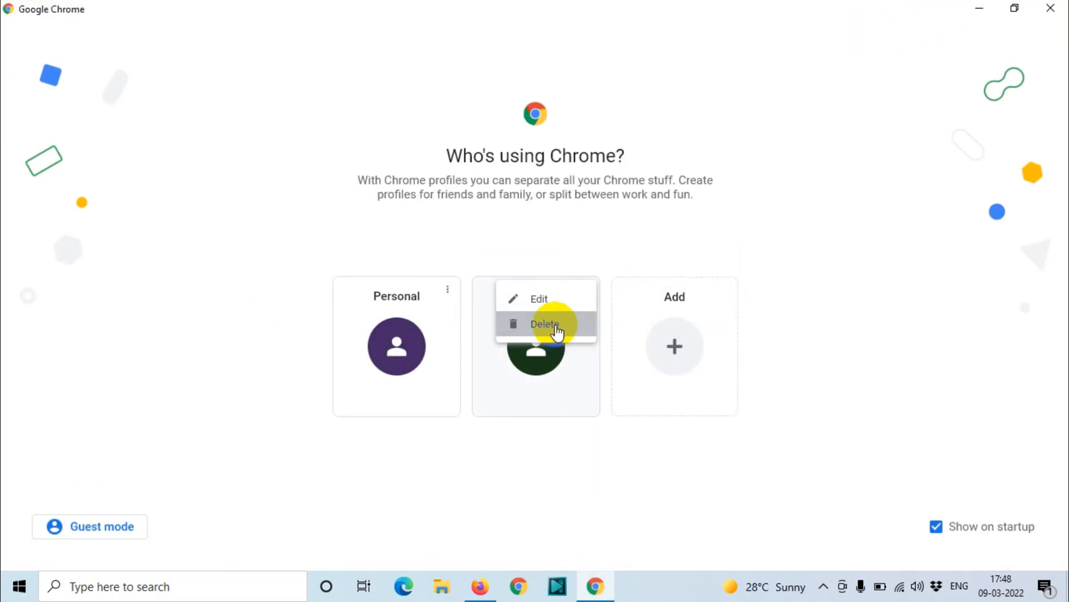
{"action": "left_click", "coordinate": [545, 323]}
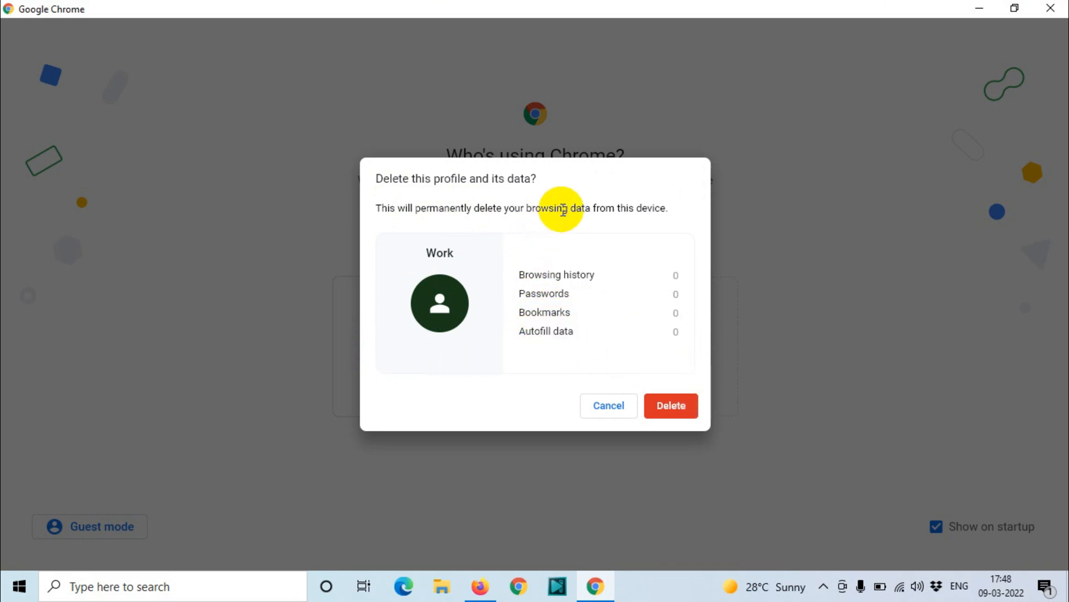
{"action": "mouse_move", "coordinate": [577, 222]}
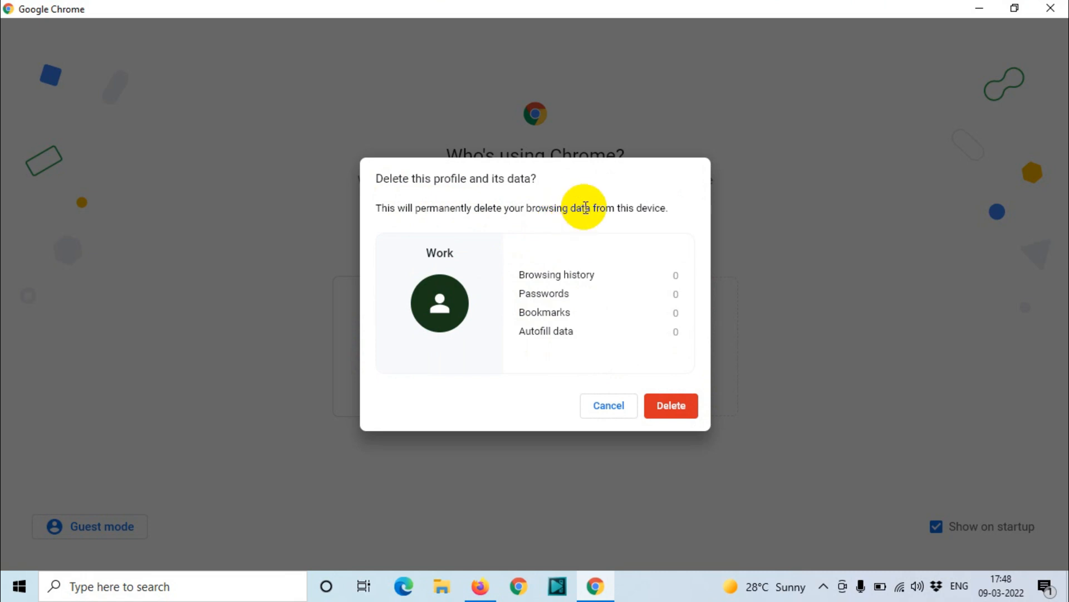
{"action": "mouse_move", "coordinate": [598, 203]}
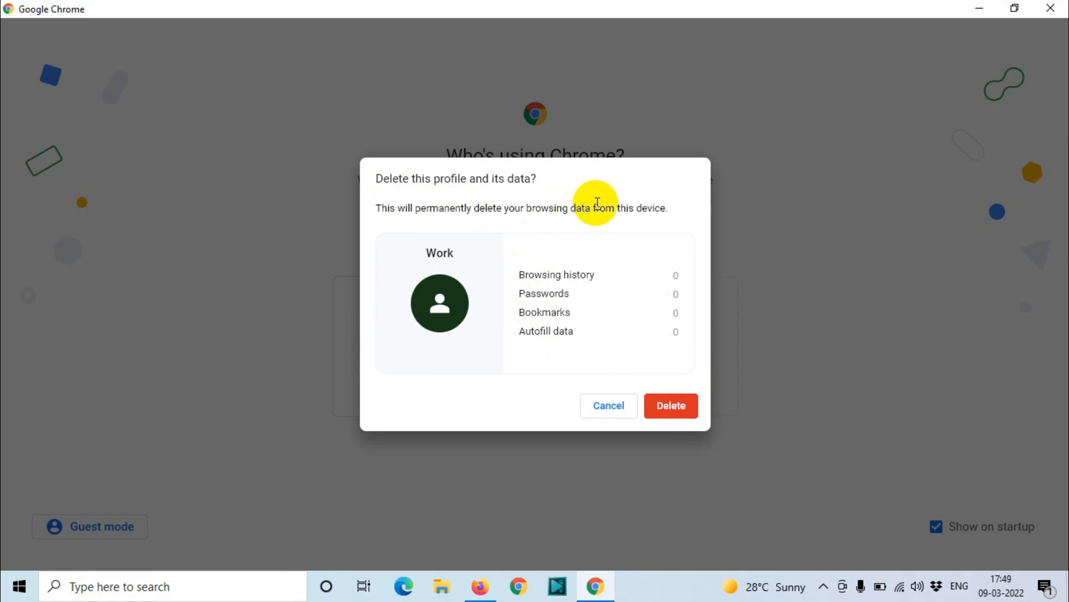
{"action": "mouse_move", "coordinate": [584, 205]}
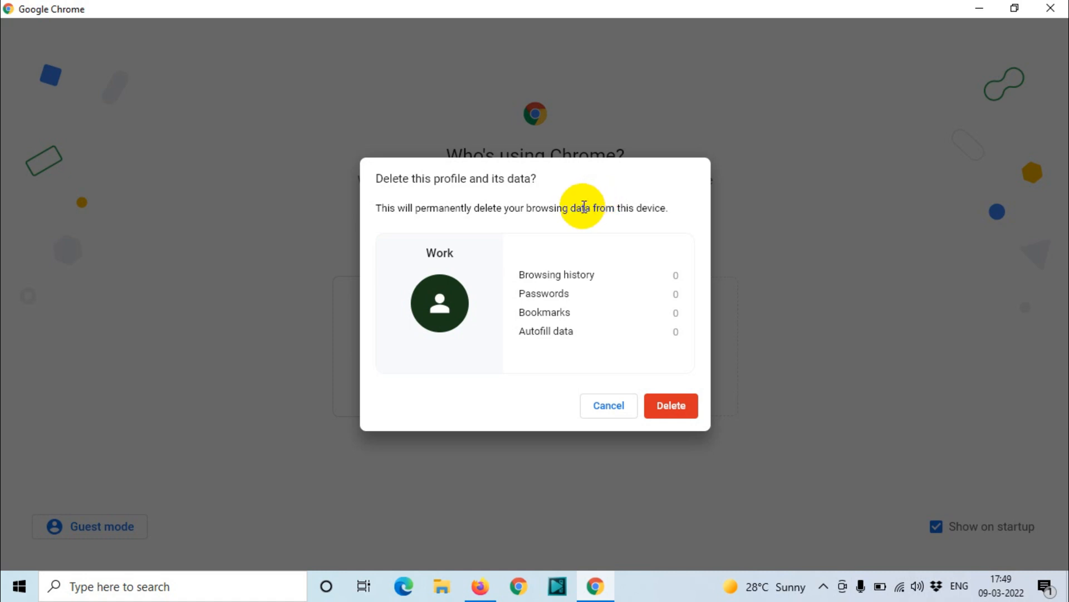
{"action": "mouse_move", "coordinate": [580, 209]}
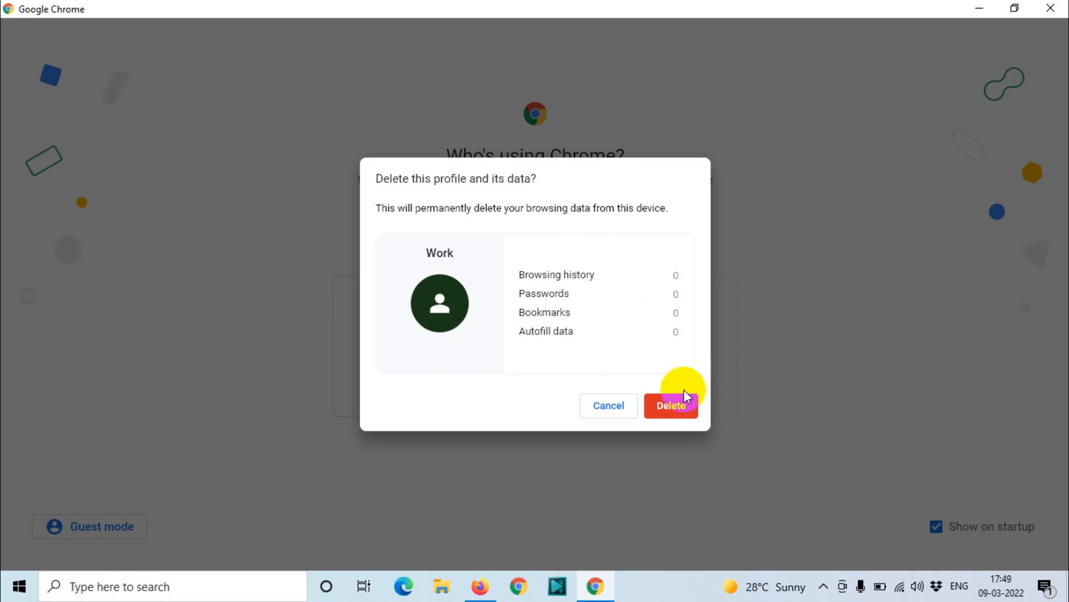
Confirm deleting the Work profile and its data in the confirmation dialog
{"action": "left_click", "coordinate": [672, 405]}
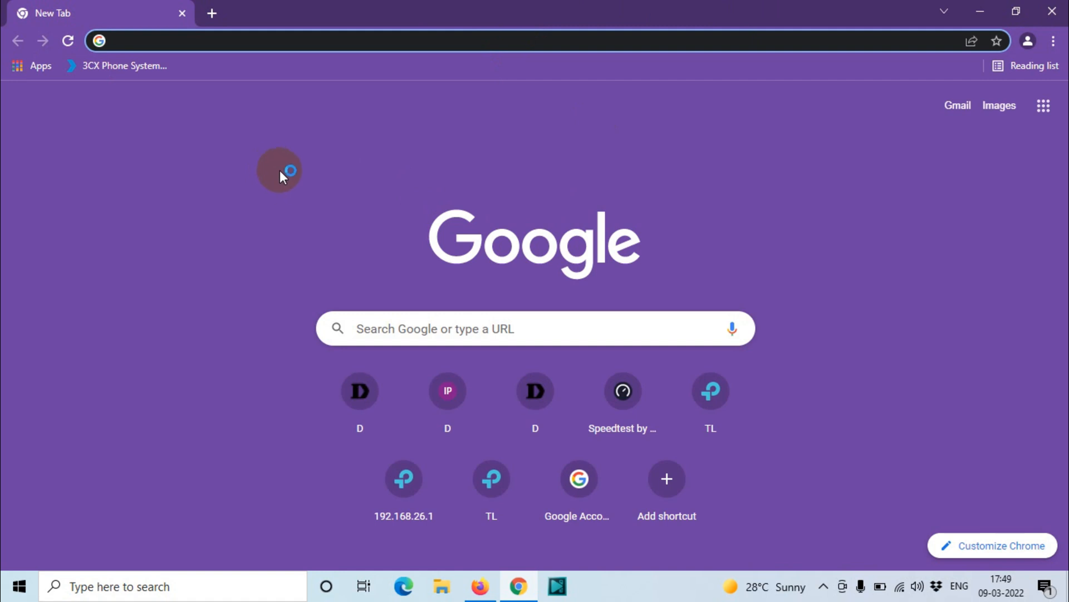
{"action": "mouse_move", "coordinate": [333, 167]}
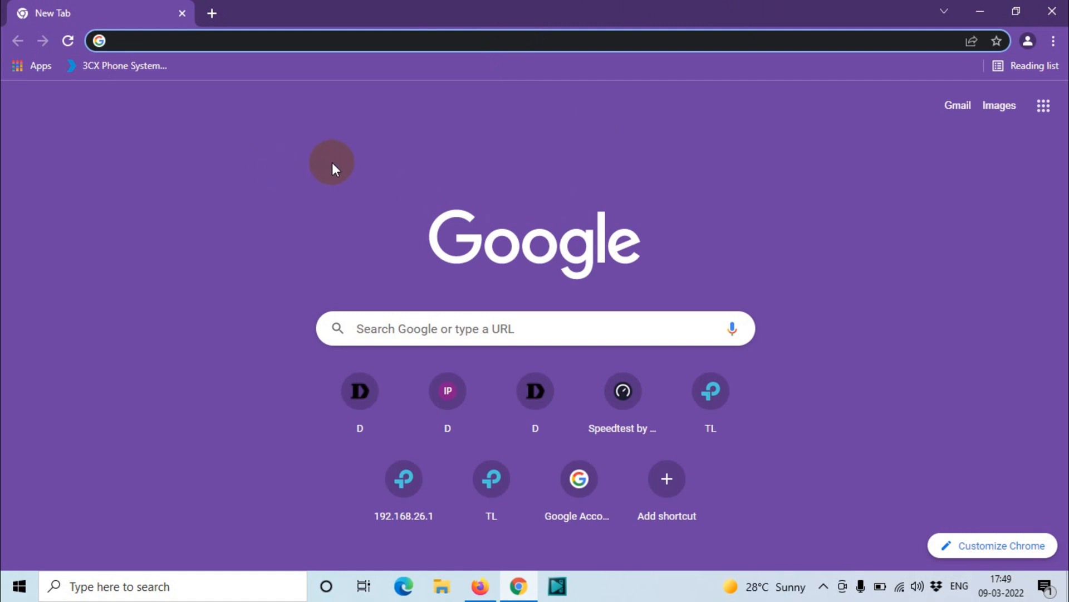